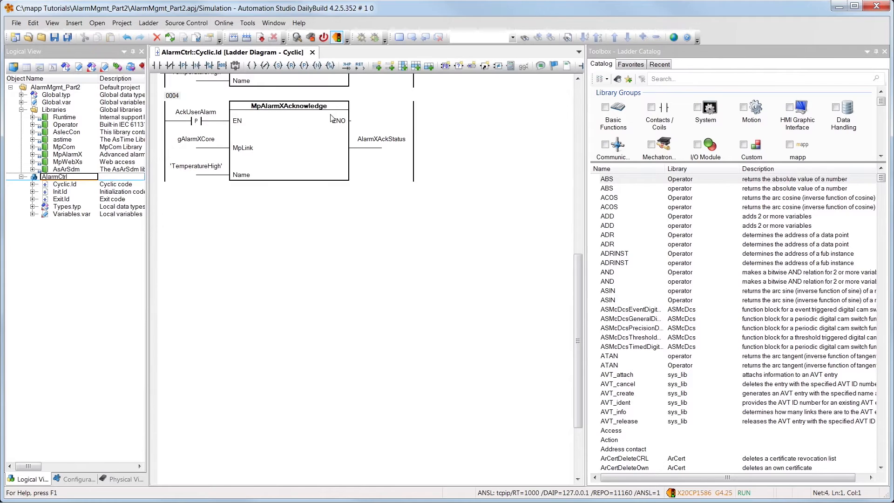
- Insert a new empty network 0005 below the MpAlarmXAcknowledge network 0004
left_click(377, 65)
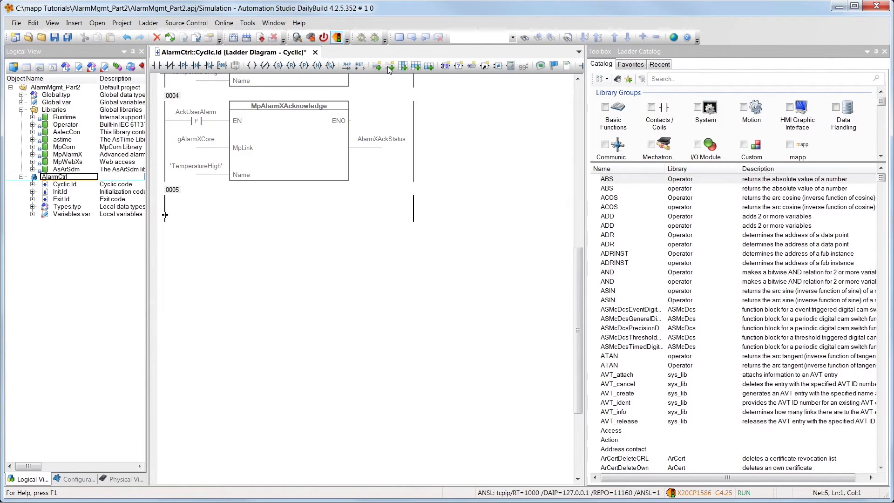
mouse_move(661, 83)
type("ADR")
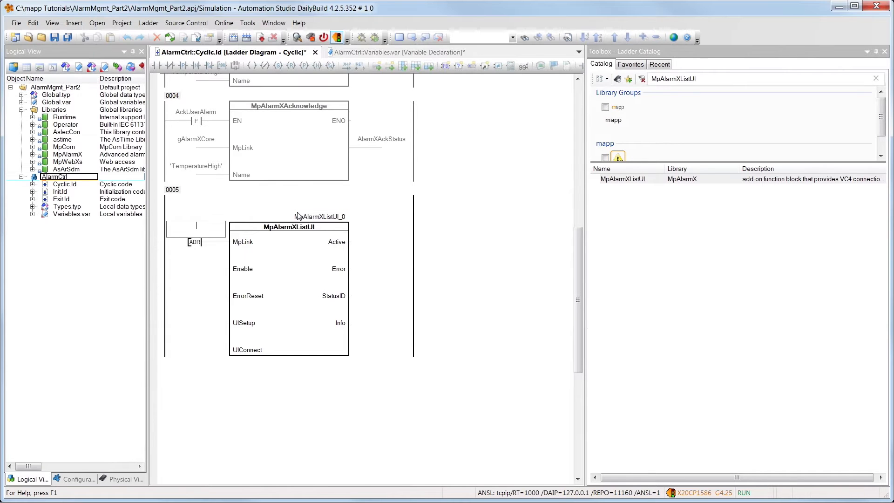
- Feed MpLink with gAlarmXCore and declare local variable AlarmXListUIConnect for the UIConnect input
type("gAlarmXCore")
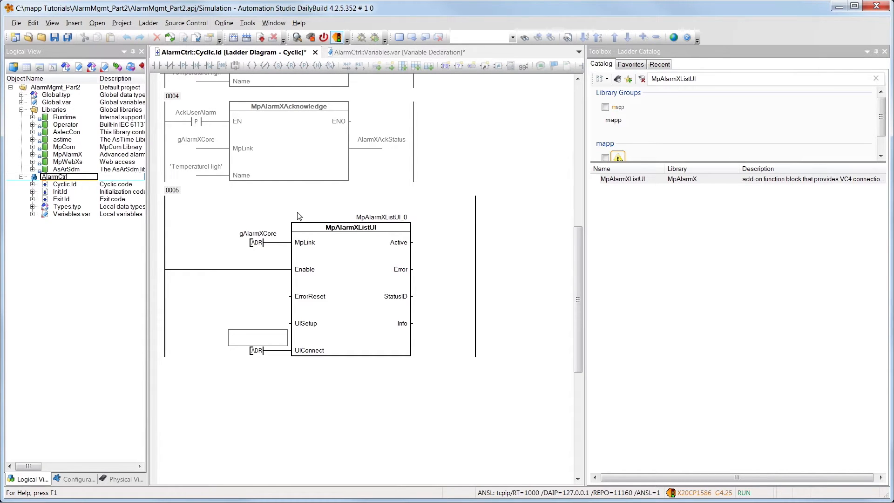
type("AlarmXListUIConnect")
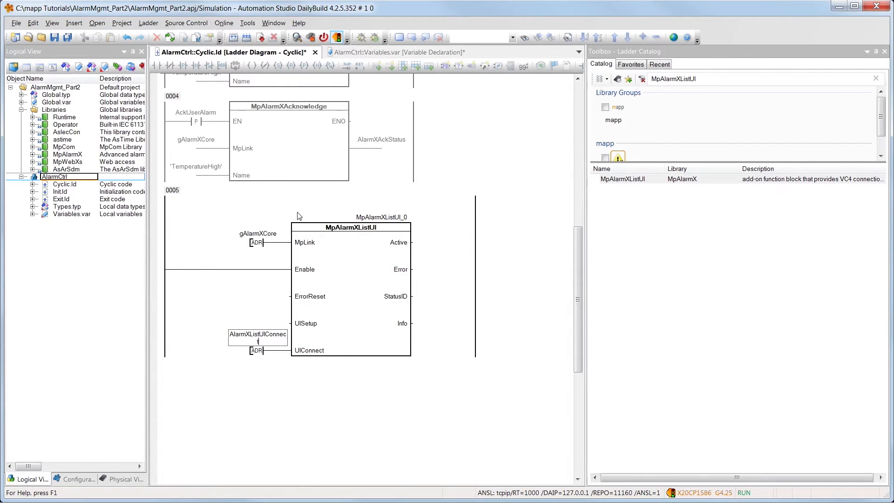
double_click(258, 335)
type("MpAlarmXListUIC")
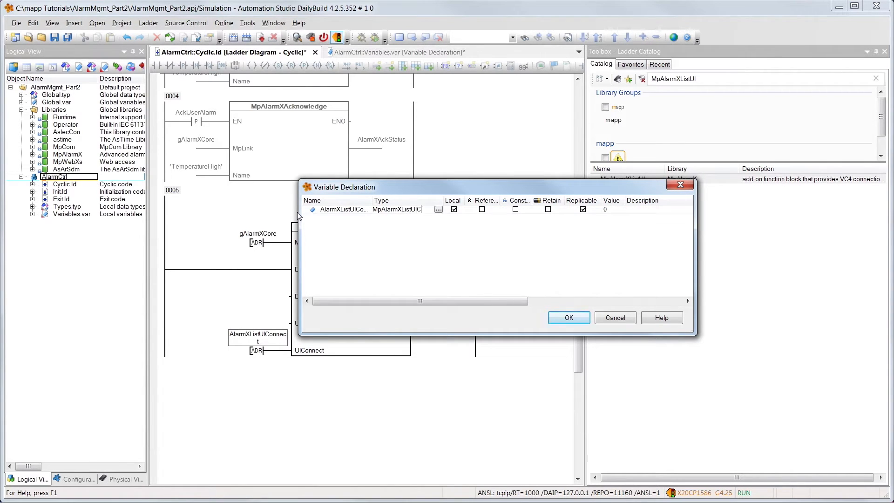
left_click(342, 210)
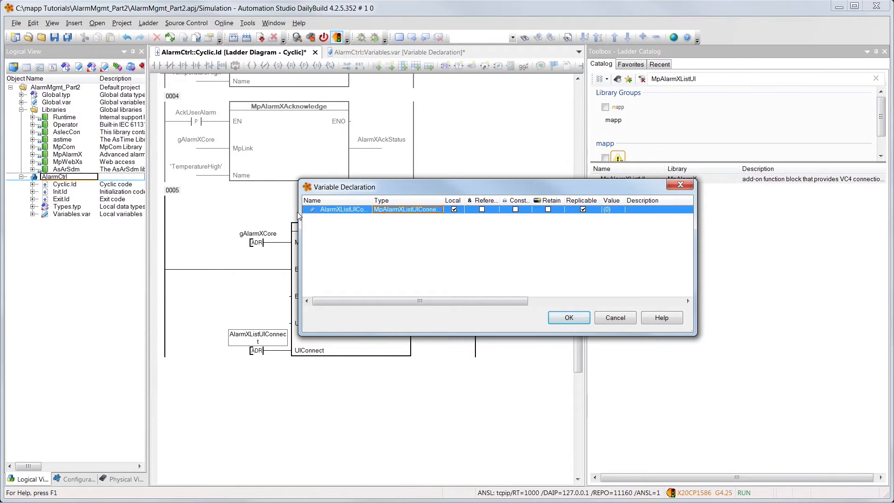
left_click(568, 318)
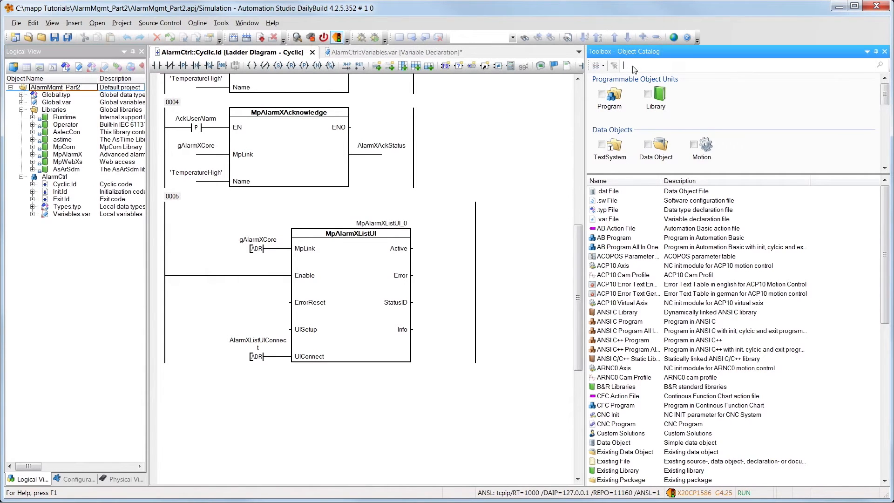
- Create a VC4 visualization named Visu, 640x480 mapp Technology VGA landscape template, on the active CPU
type("V")
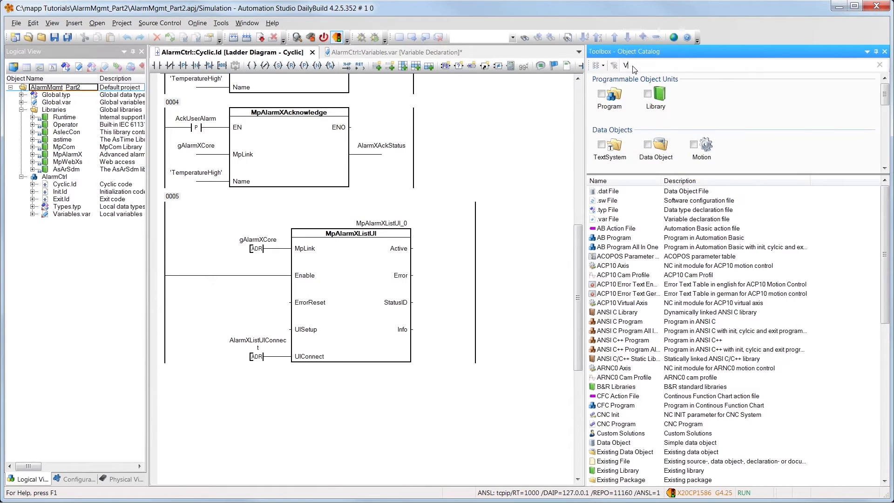
type("C")
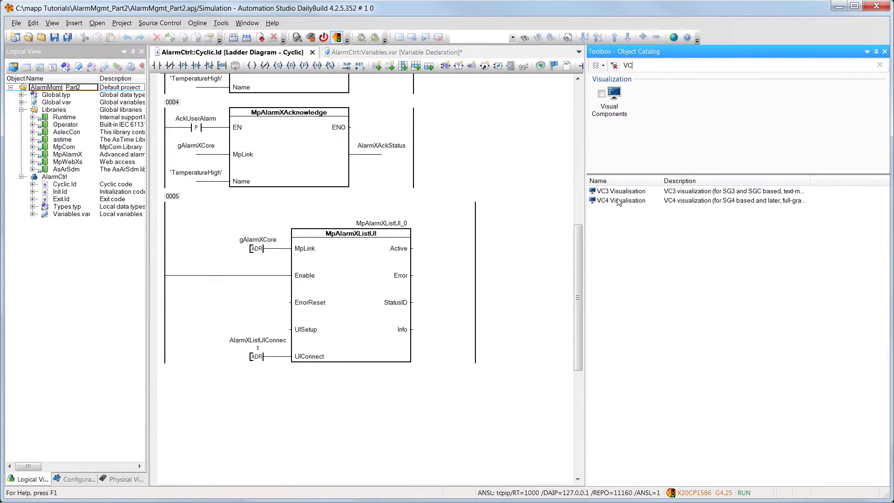
double_click(618, 201)
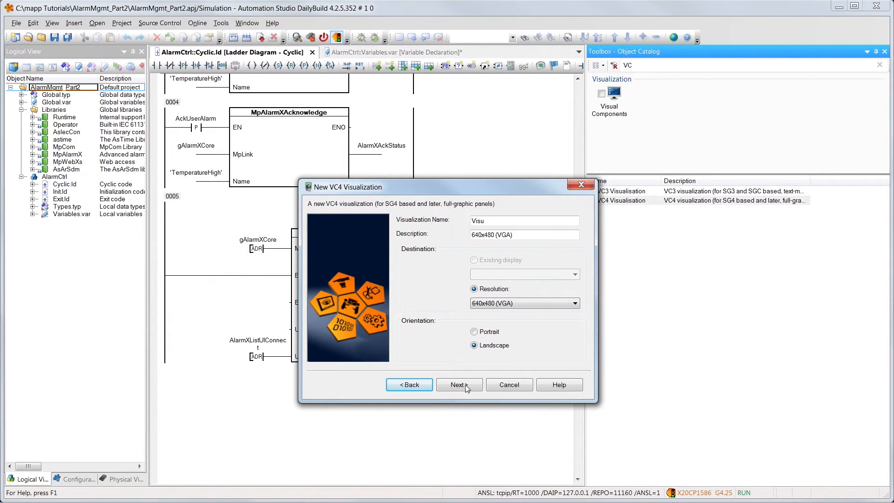
left_click(458, 384)
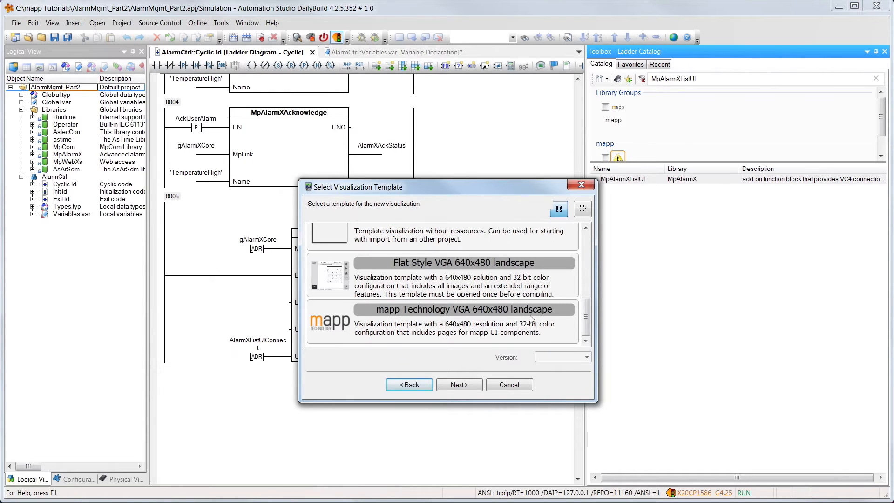
left_click(464, 309)
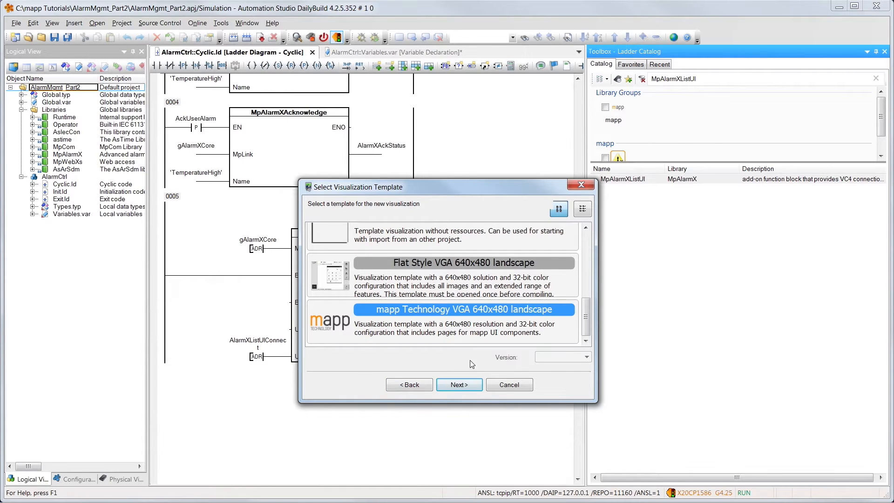
left_click(459, 384)
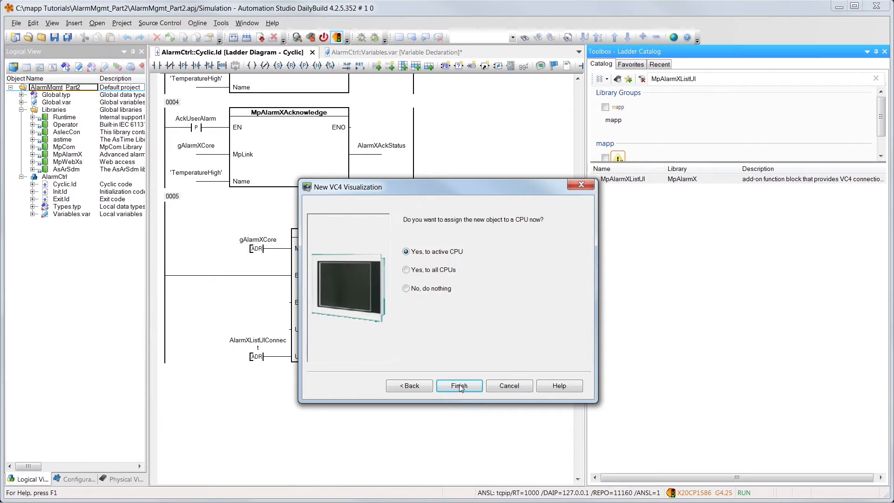
left_click(459, 385)
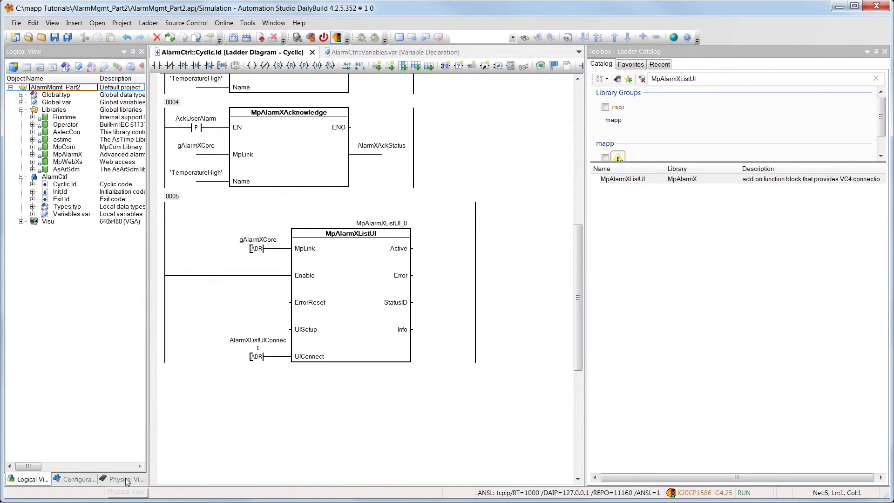
- In the ETH interface configuration, set VNC Server 1's VC object name to Visu and save
left_click(123, 479)
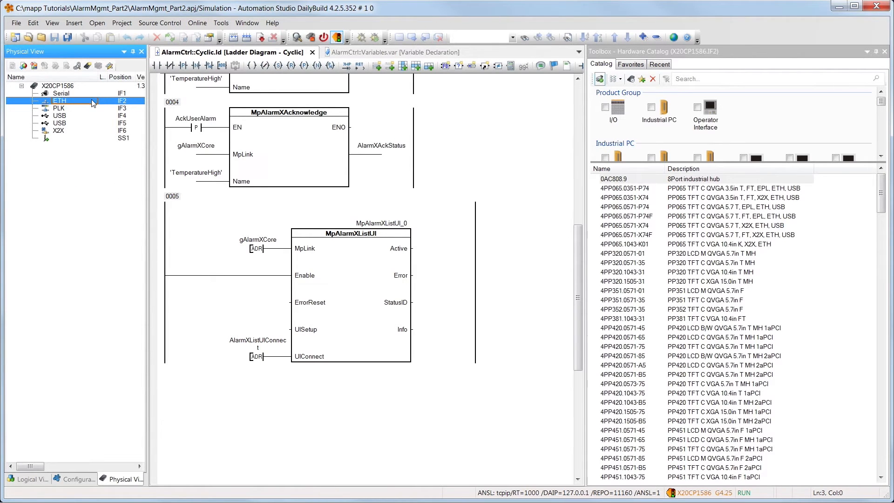
right_click(59, 100)
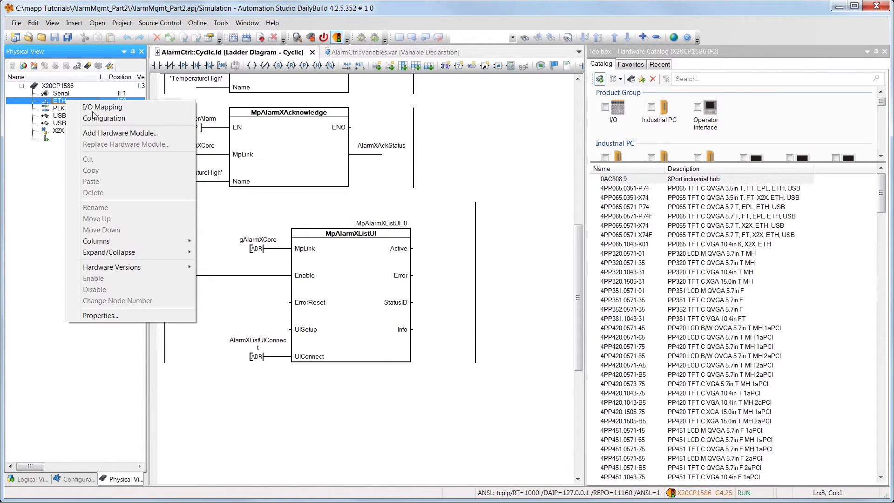
left_click(104, 118)
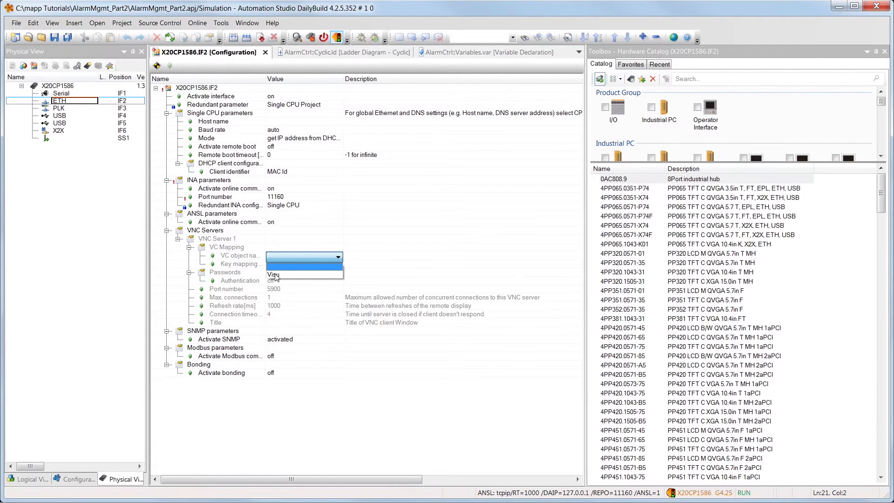
left_click(274, 274)
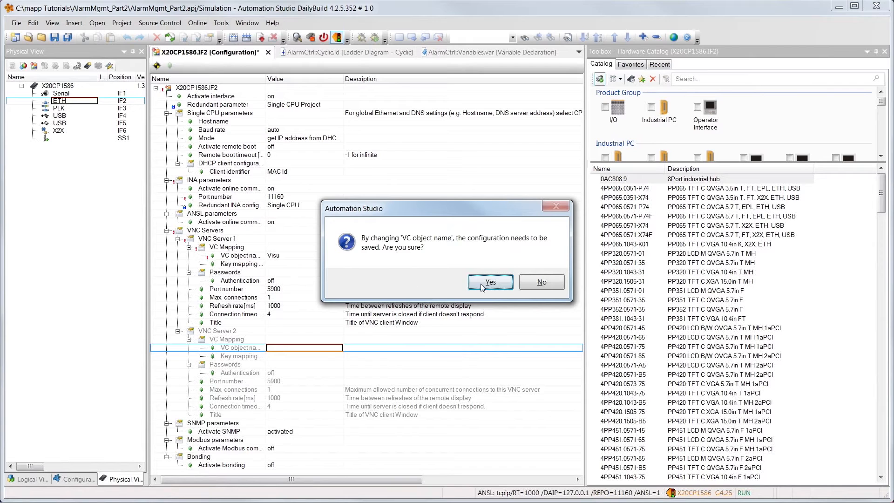
left_click(489, 282)
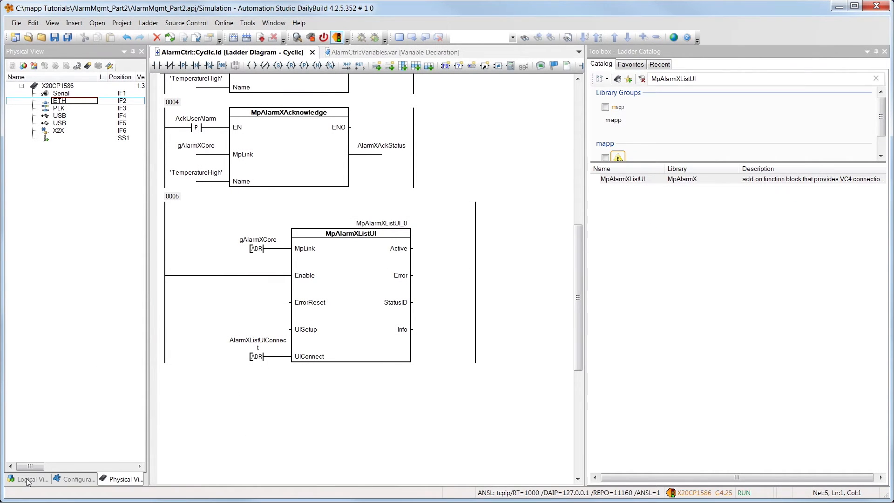
- From Logical View open Visu and its DataSource, listing the PLC variables including AlarmCtrl and gAlarmXCore
left_click(27, 478)
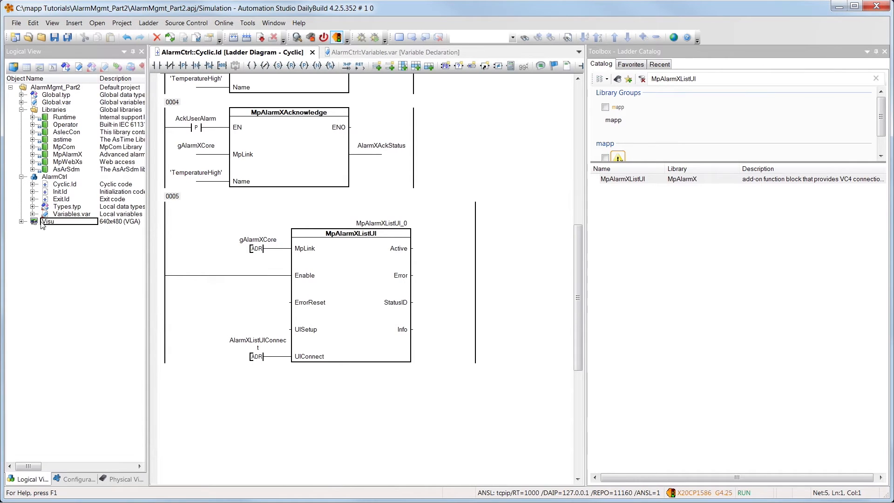
double_click(47, 221)
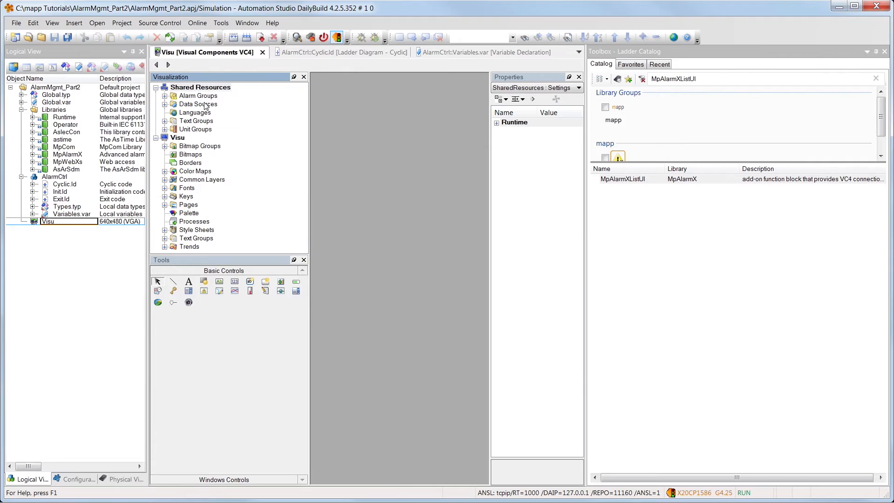
double_click(196, 103)
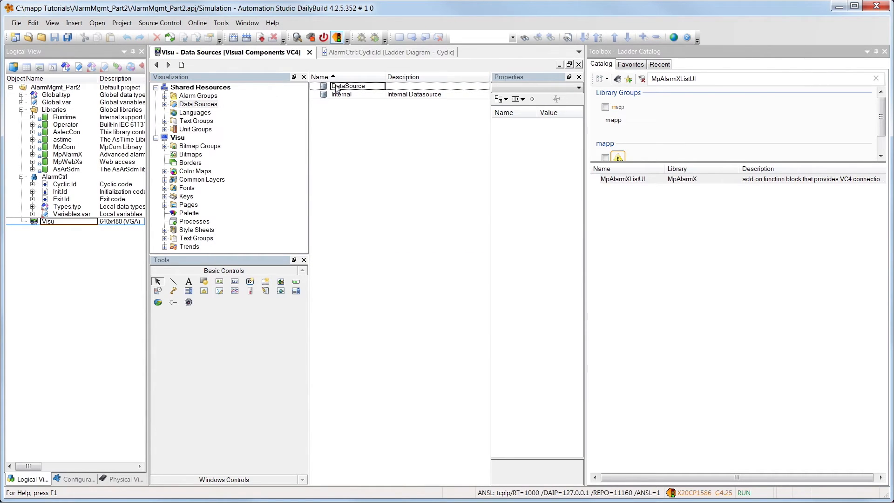
double_click(349, 86)
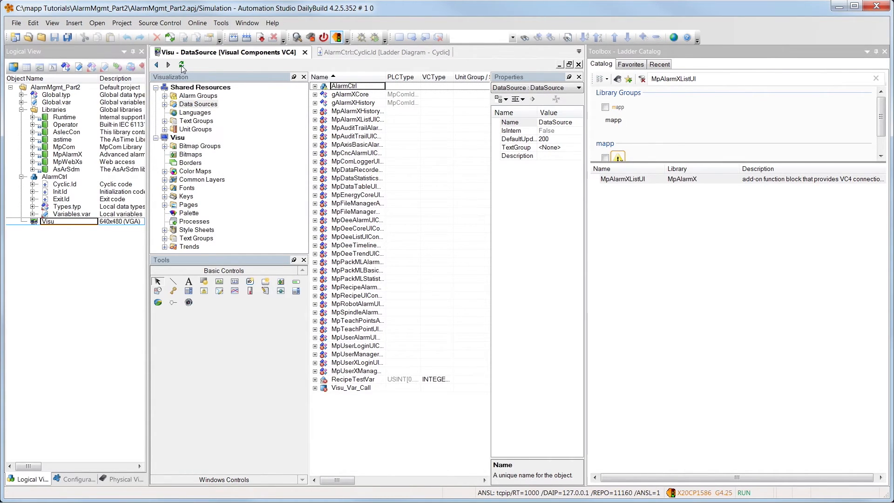
- Refactor the MpAlarmXListUIConnect datapoint to AlarmCtrl.AlarmXListUIConnect and apply the exchange
right_click(351, 119)
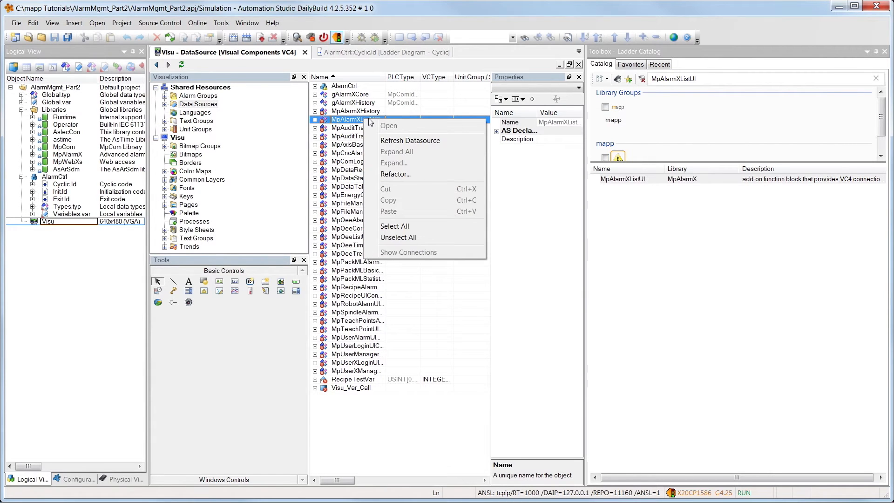
left_click(394, 174)
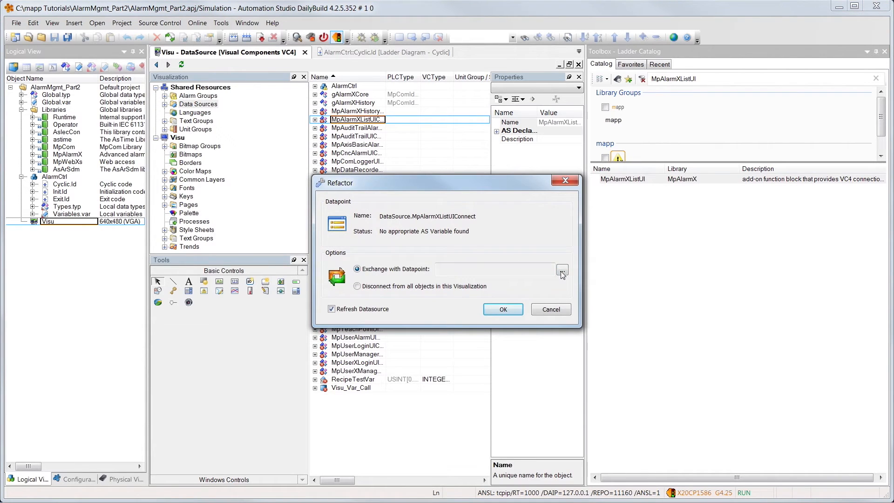
left_click(561, 270)
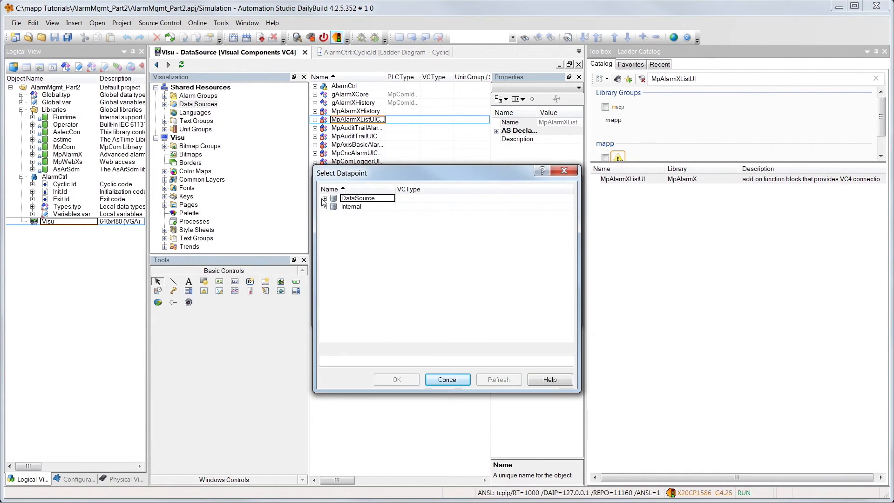
left_click(324, 198)
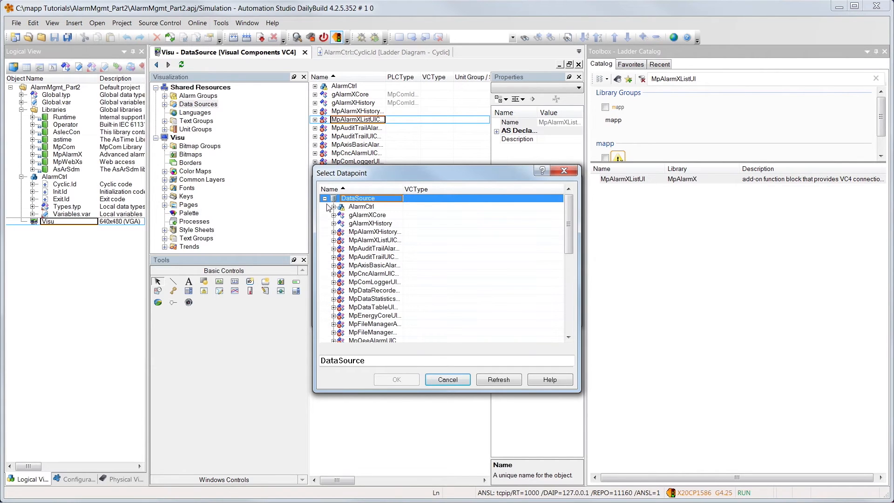
left_click(334, 207)
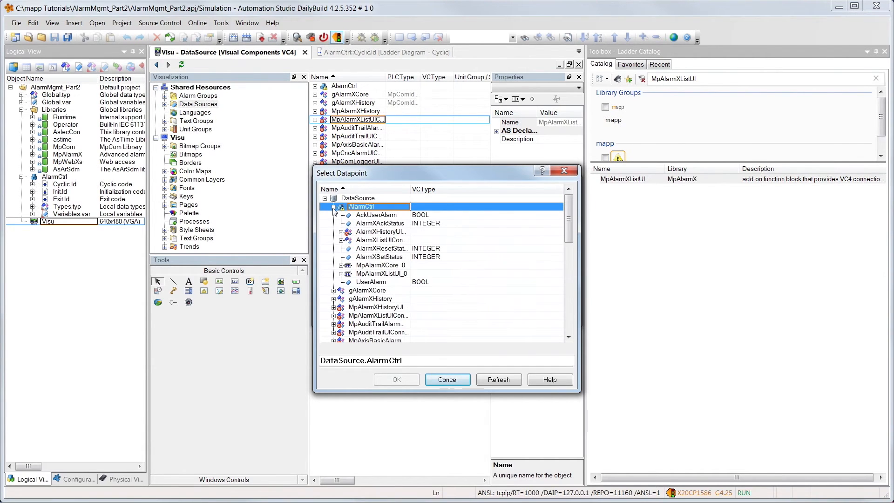
left_click(381, 240)
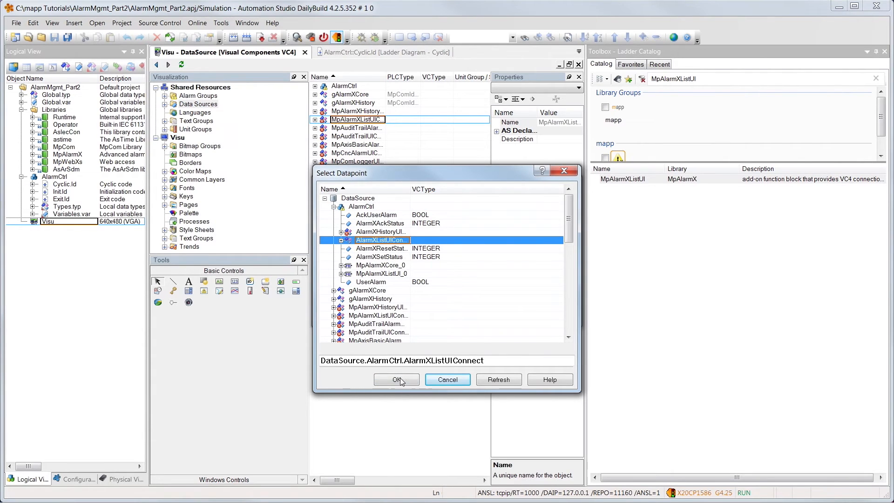
left_click(396, 379)
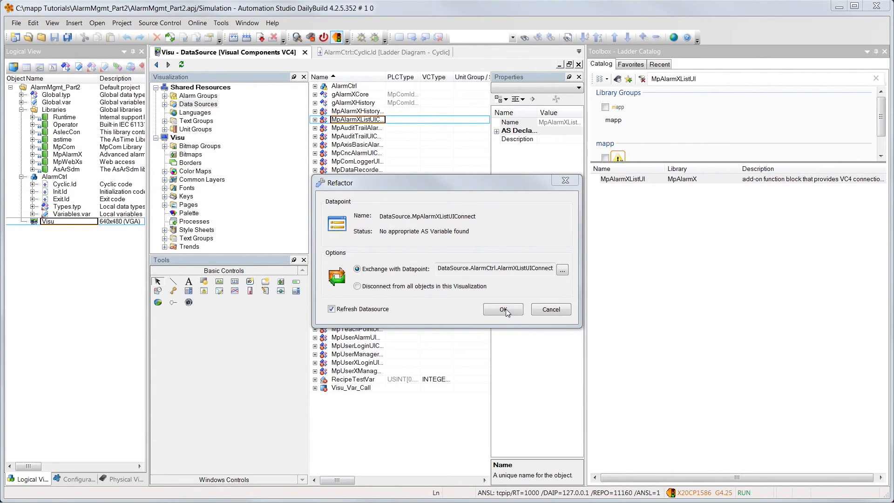
left_click(502, 309)
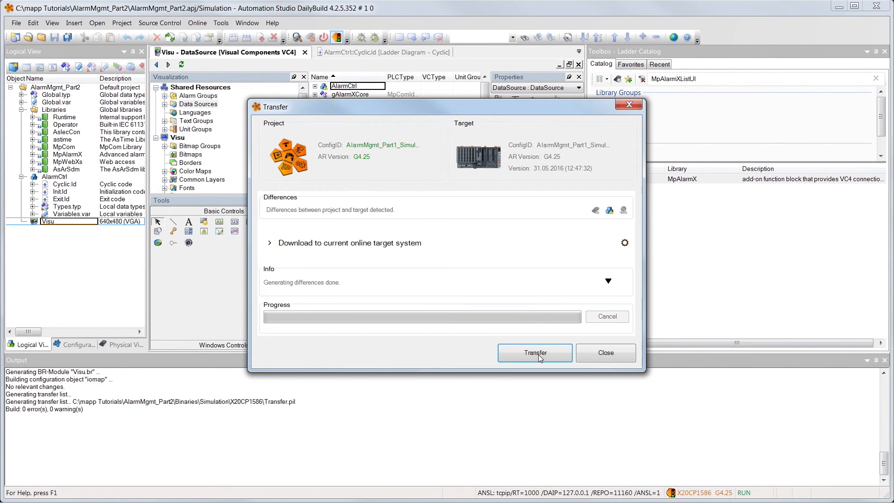
- Transfer the built project to the simulated target and close the finished transfer window
left_click(534, 352)
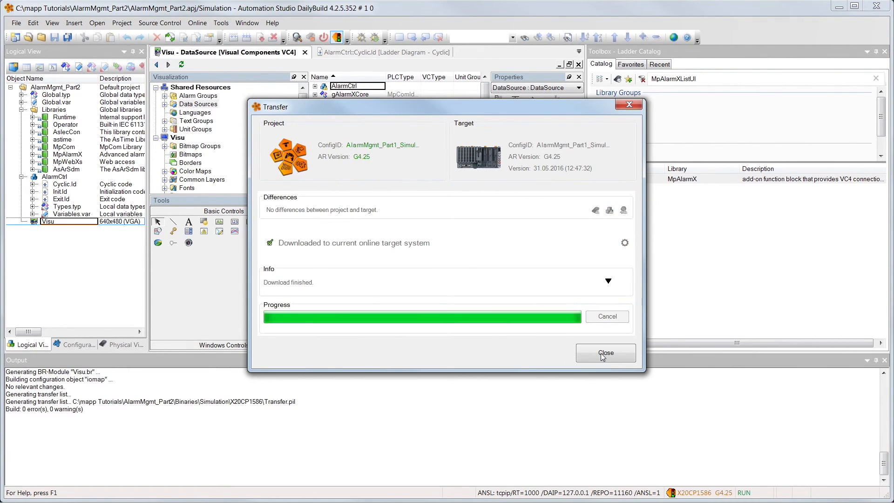
left_click(605, 352)
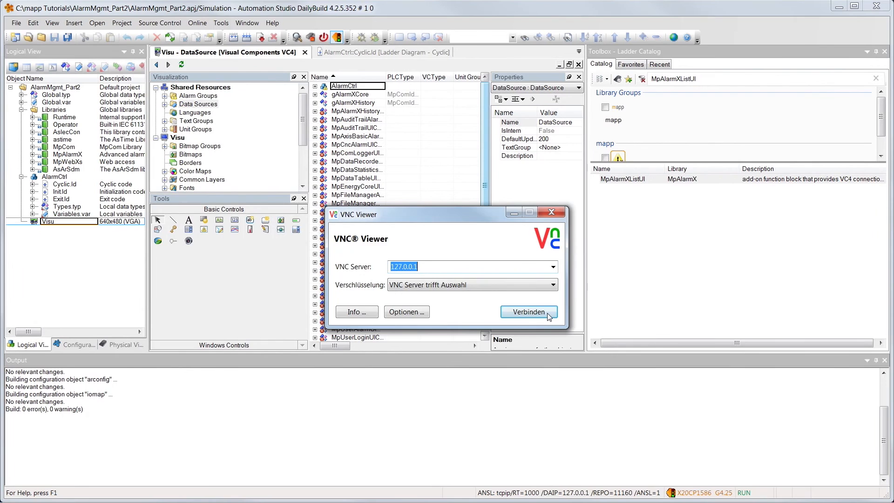
- Connect VNC Viewer to 127.0.0.1 and open the MpAlarmX page showing the TemperatureHigh alarm
left_click(527, 311)
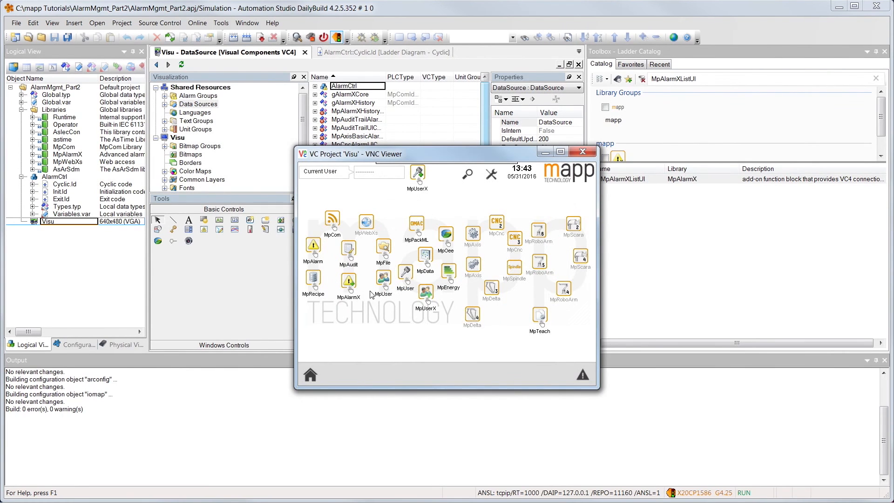
left_click(348, 283)
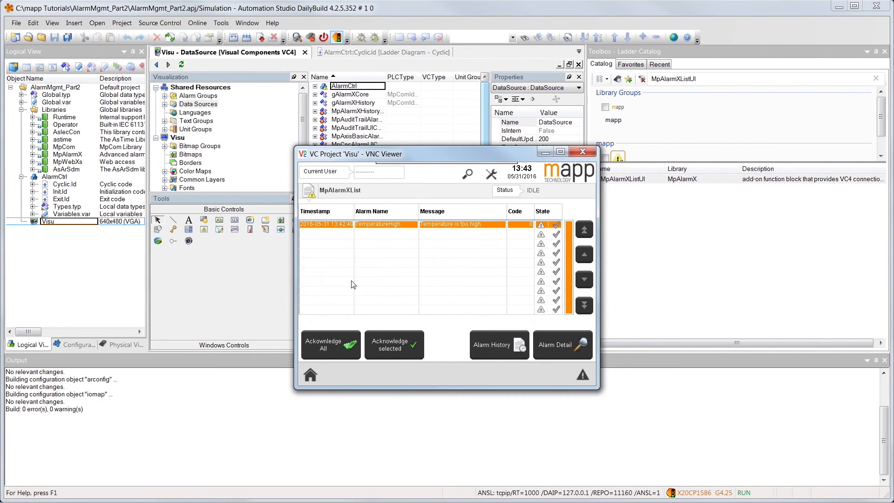
mouse_move(354, 290)
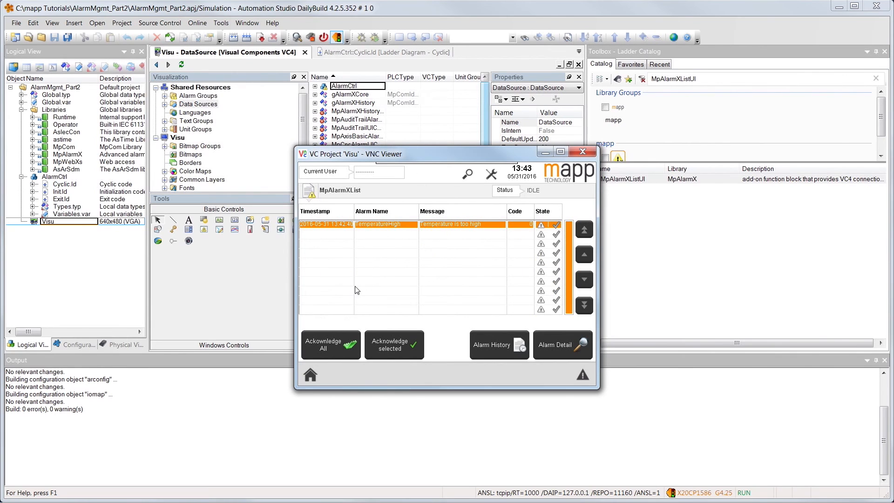
mouse_move(386, 347)
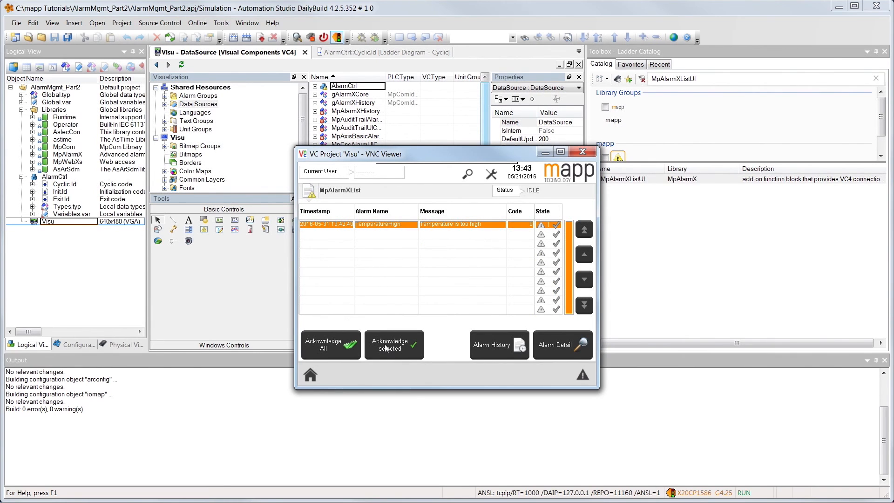